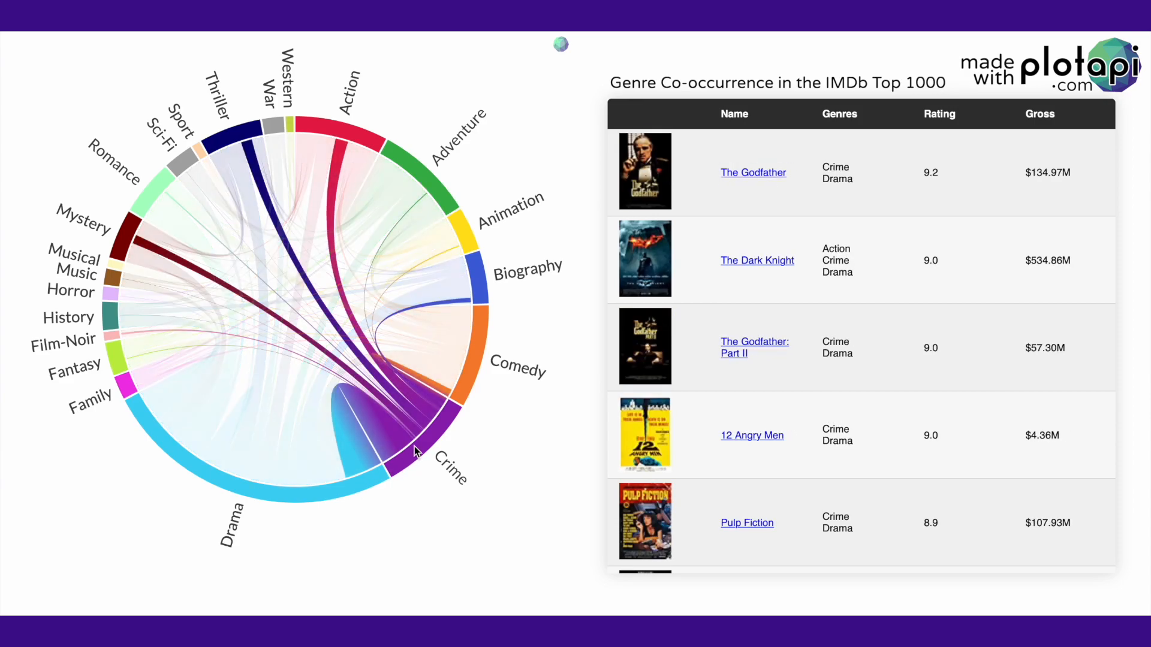
{"action": "mouse_move", "coordinate": [419, 397]}
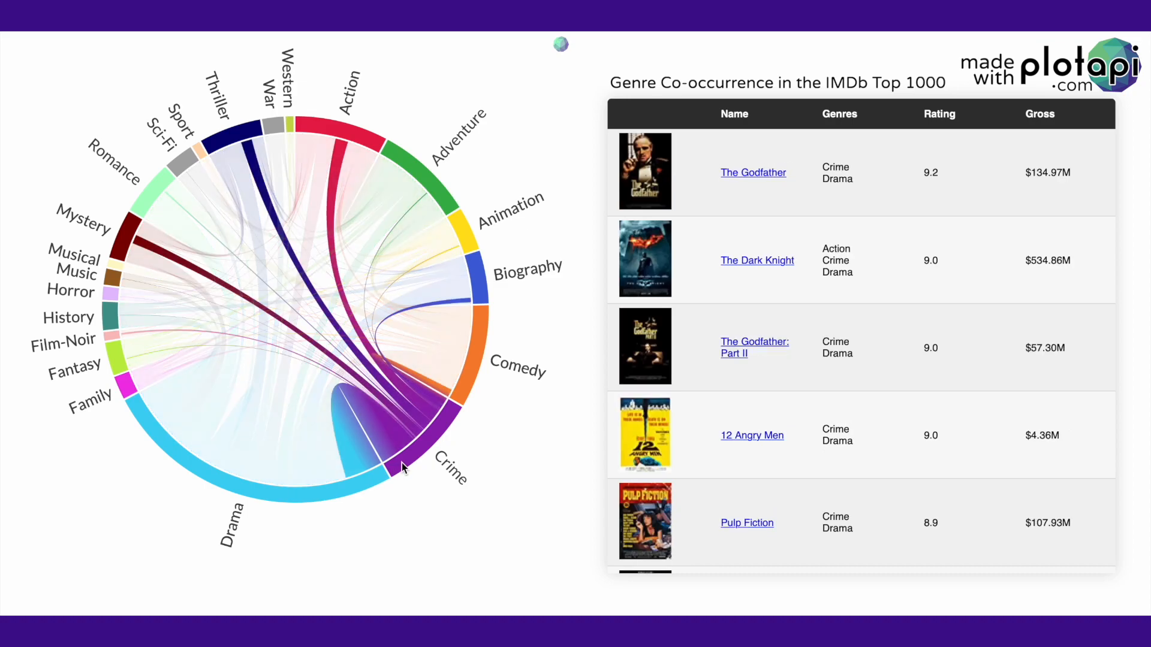
{"action": "mouse_move", "coordinate": [411, 429]}
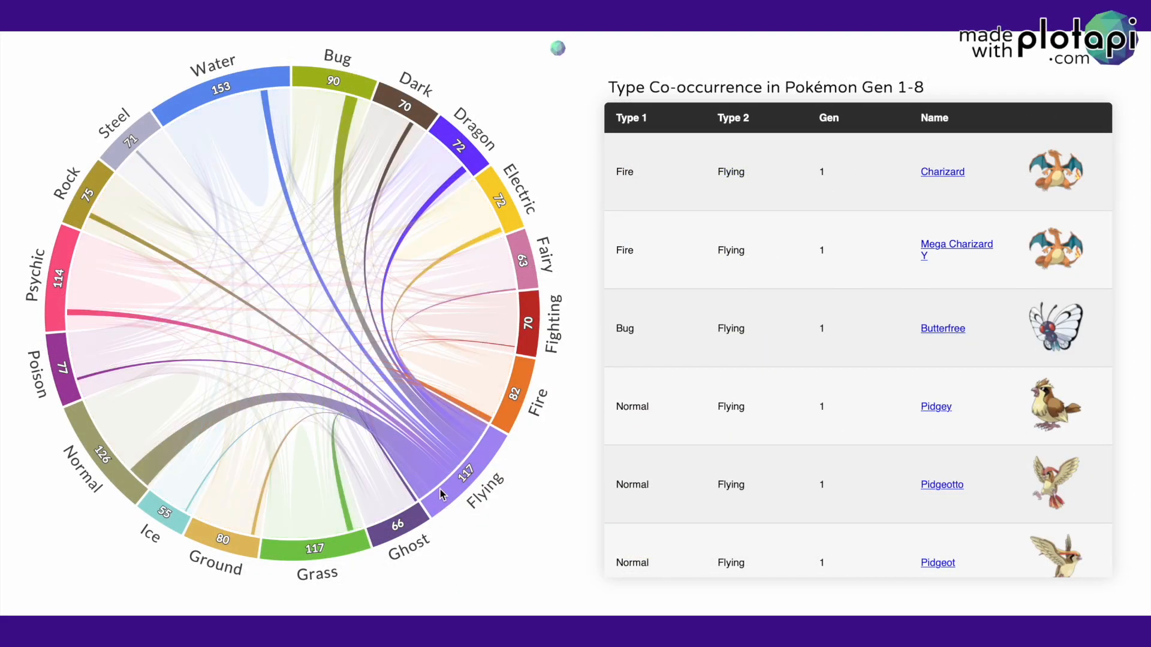
{"action": "mouse_move", "coordinate": [429, 452]}
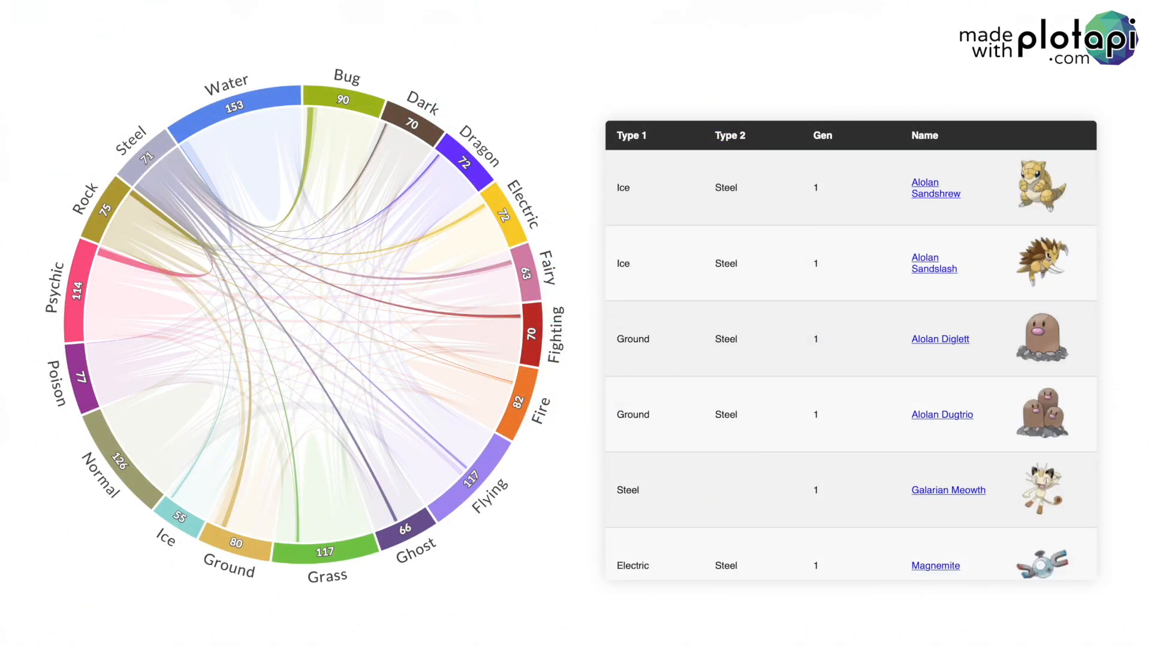
- Highlight the Rabbit–Peppy chord to reveal its eight villagers, Bonbon through Ruby
{"action": "left_click", "coordinate": [532, 335]}
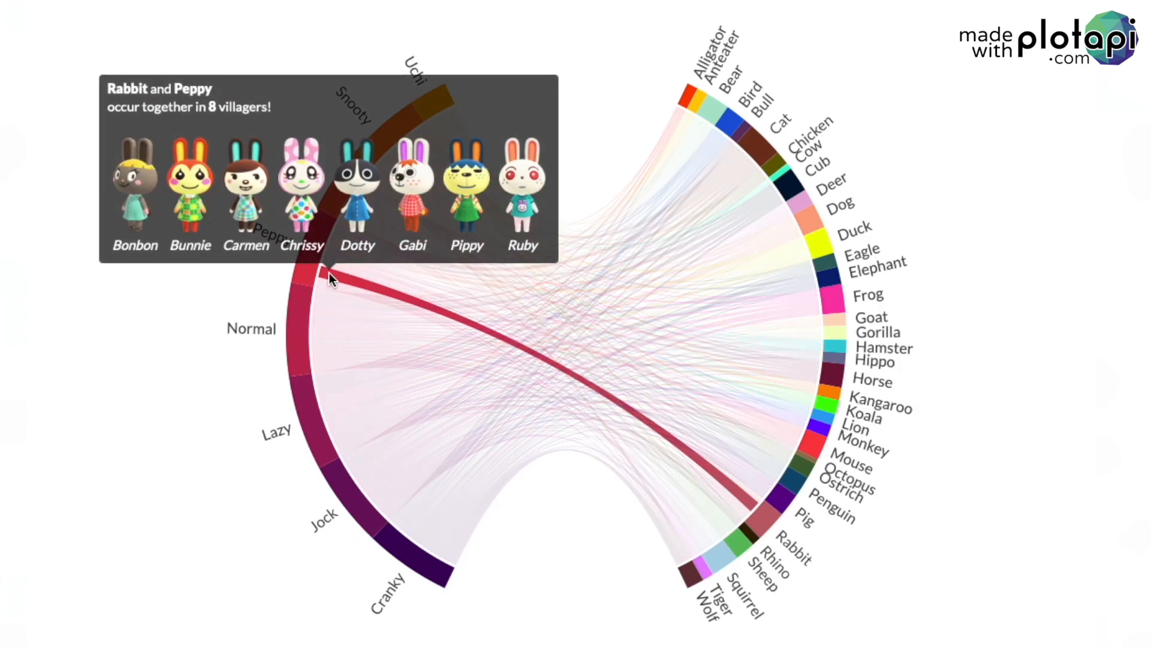
{"action": "mouse_move", "coordinate": [348, 311]}
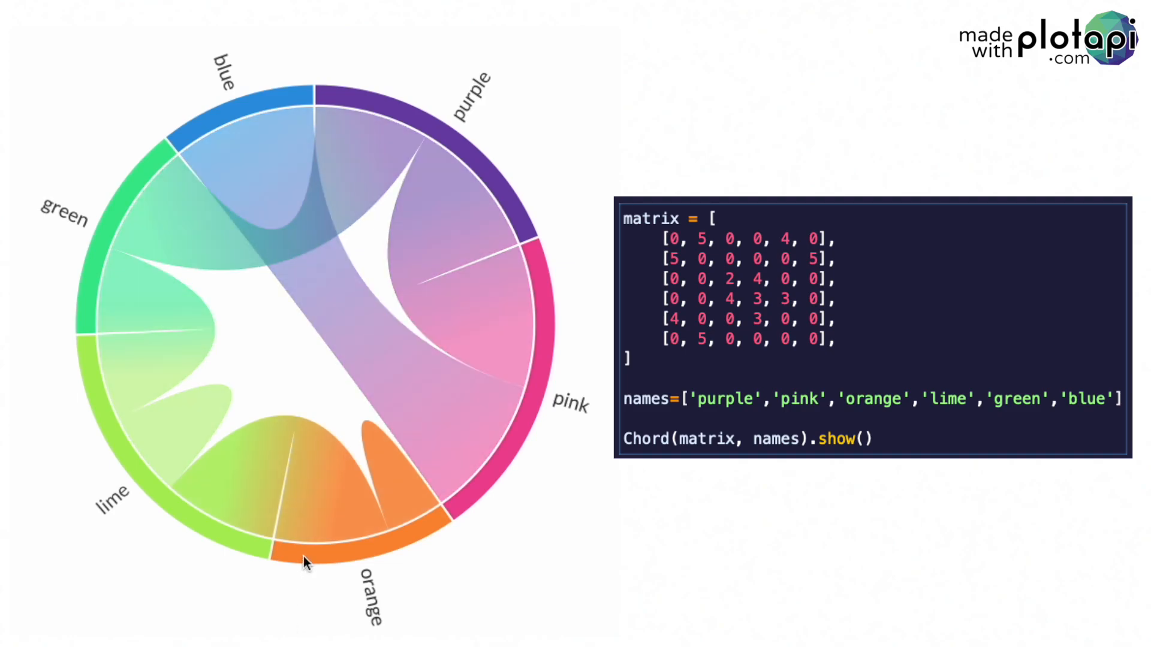
{"action": "mouse_move", "coordinate": [308, 499]}
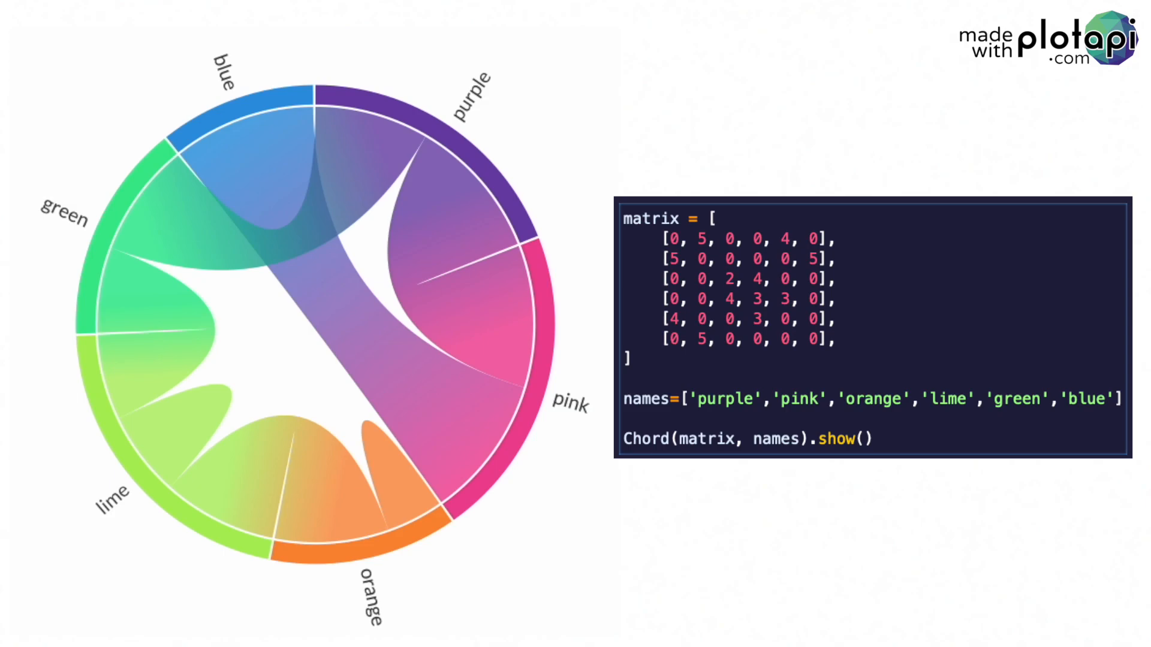
{"action": "mouse_move", "coordinate": [493, 287]}
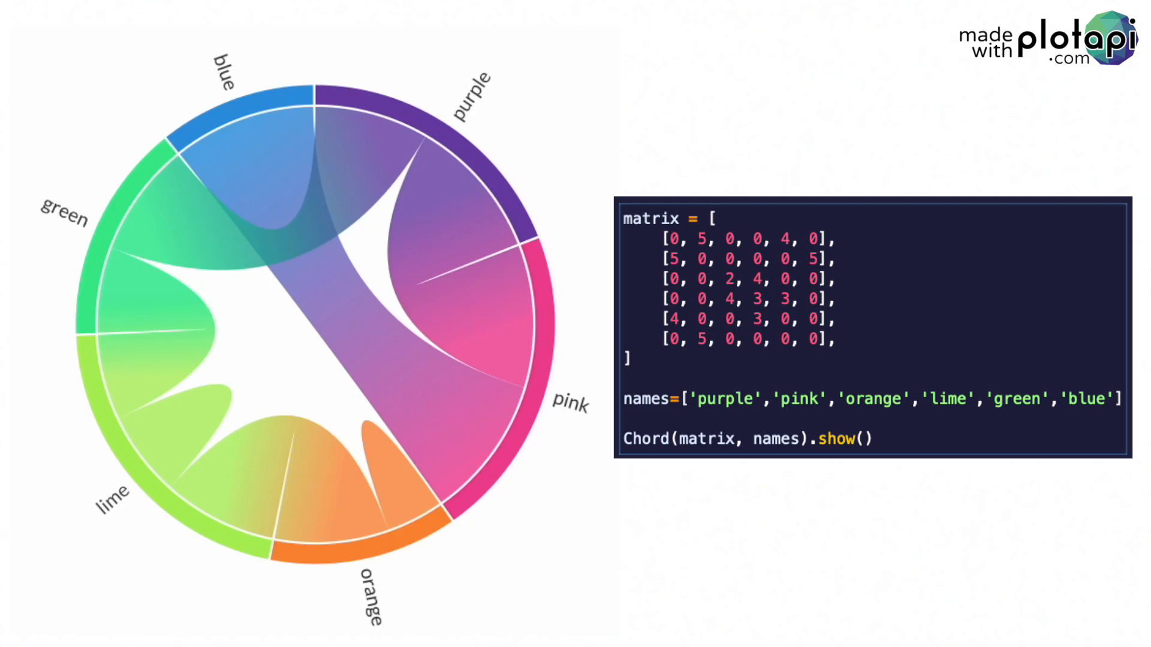
{"action": "mouse_move", "coordinate": [159, 459]}
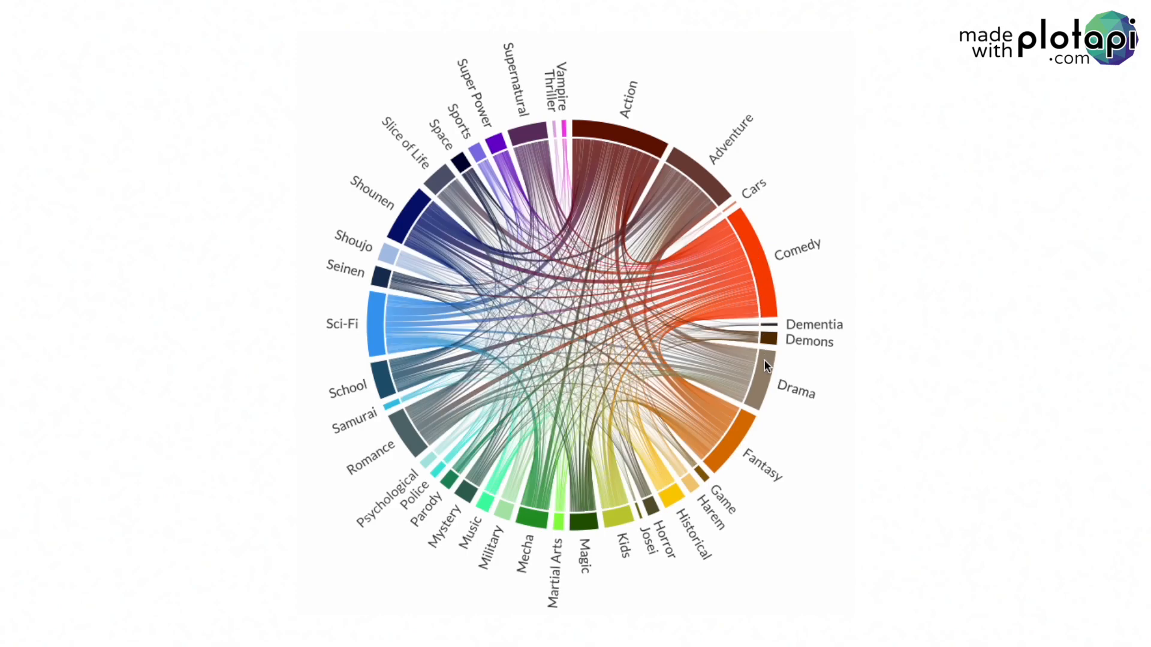
{"action": "mouse_move", "coordinate": [760, 374]}
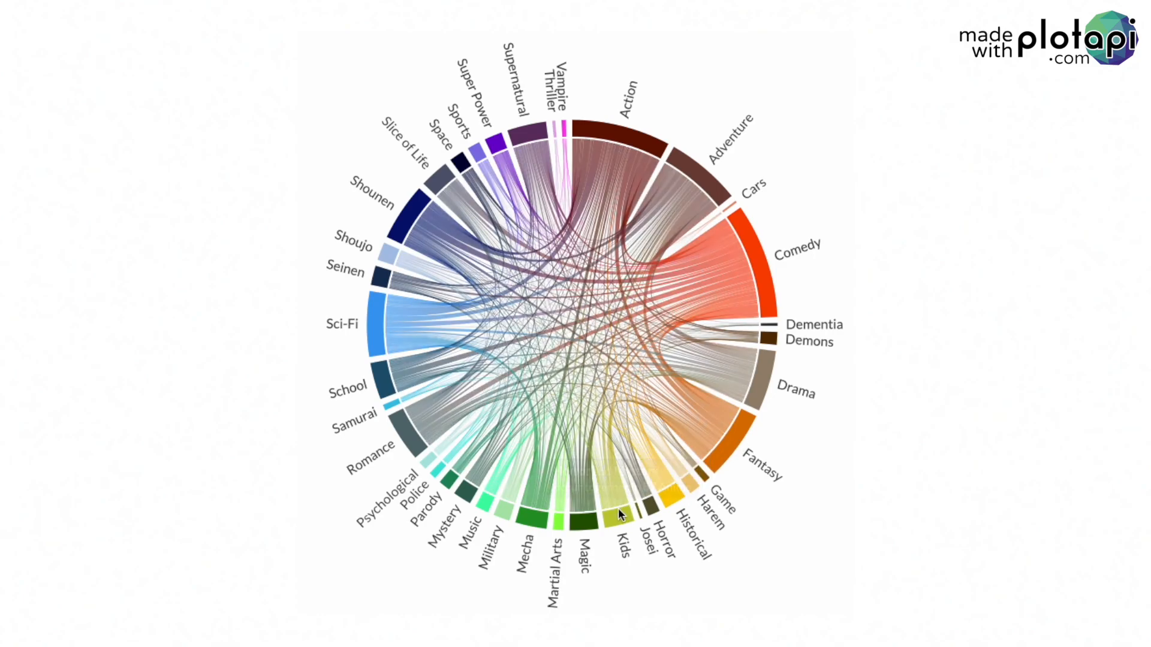
{"action": "mouse_move", "coordinate": [618, 514]}
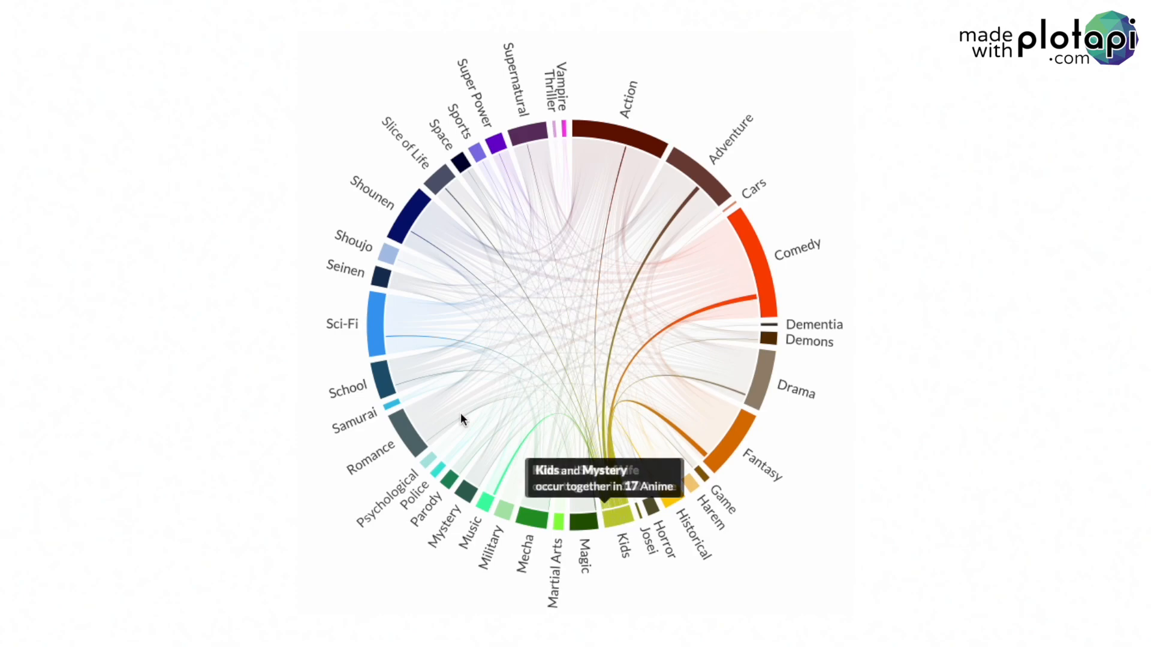
{"action": "mouse_move", "coordinate": [377, 335]}
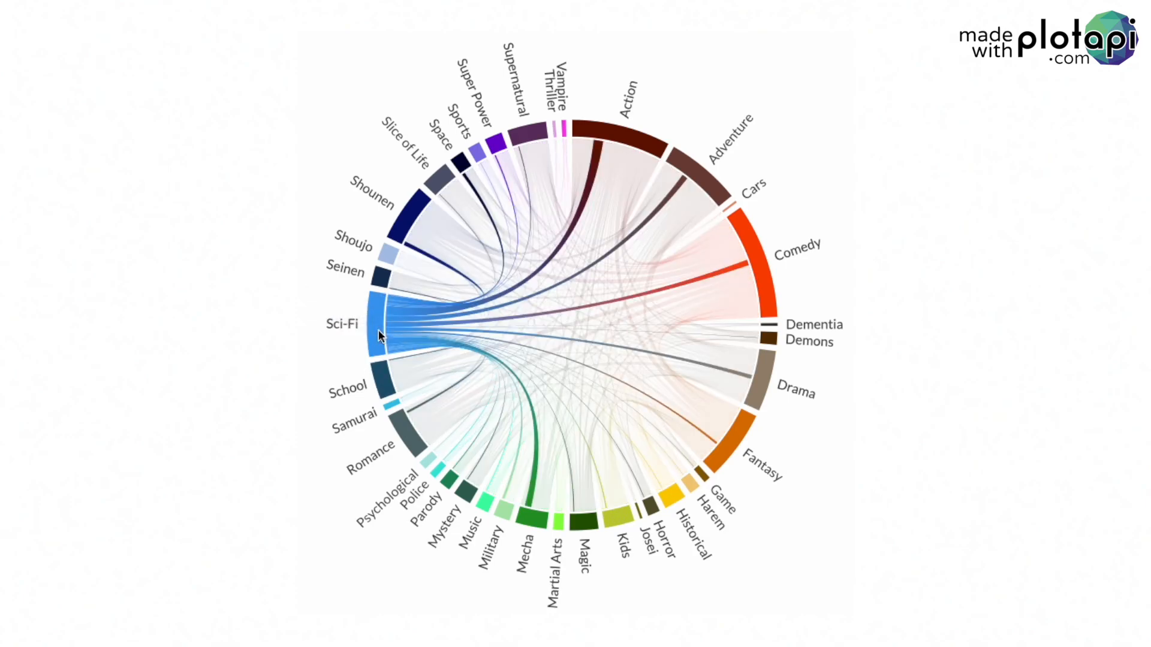